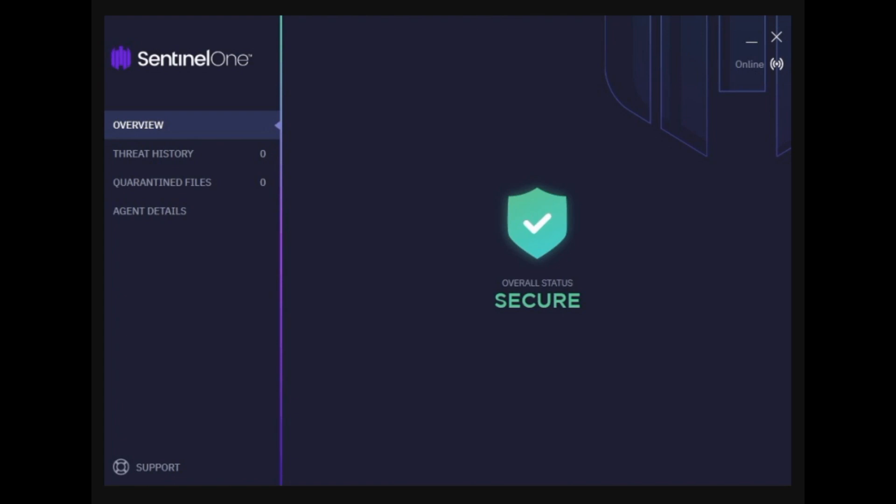
mouse_move(230, 346)
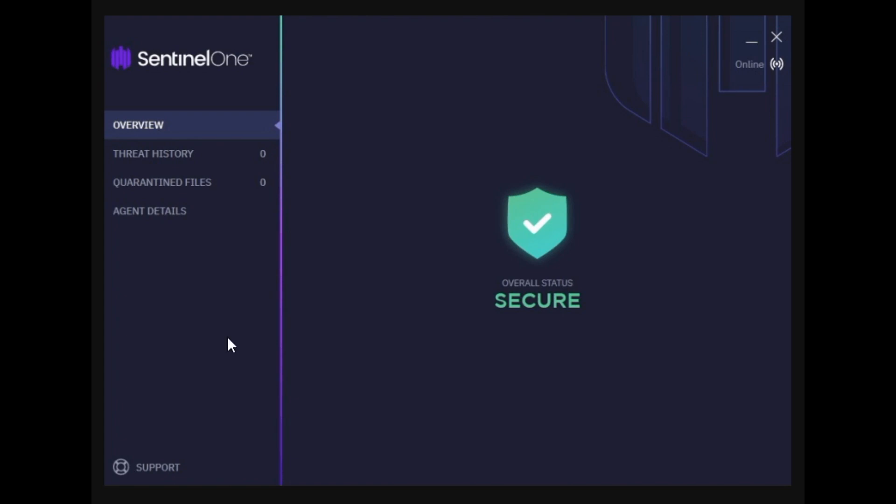